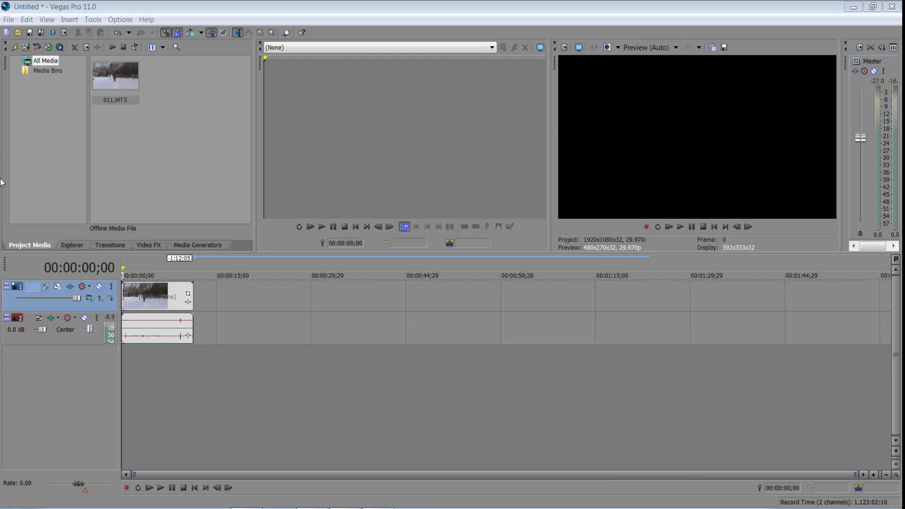
mouse_move(120, 277)
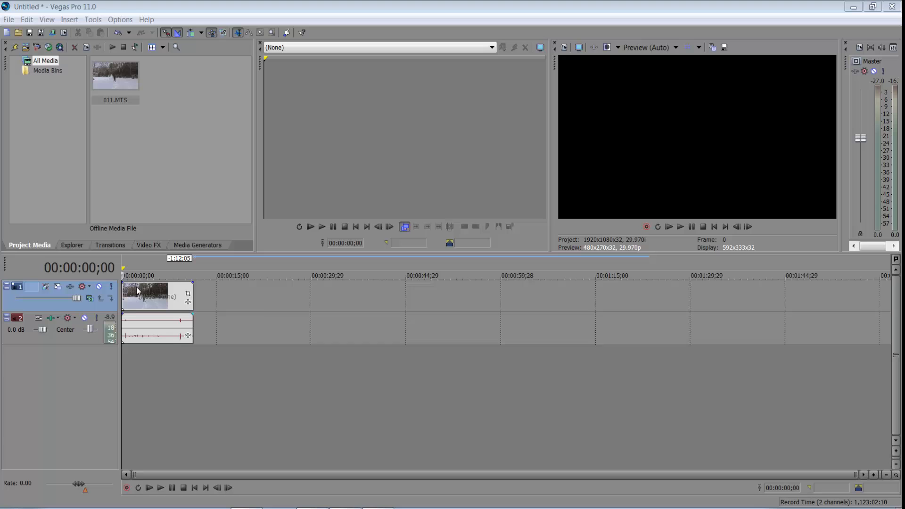
Step: Show the 011.MTS clip's opening frame in the preview and view the track's compositing modes
left_click(160, 487)
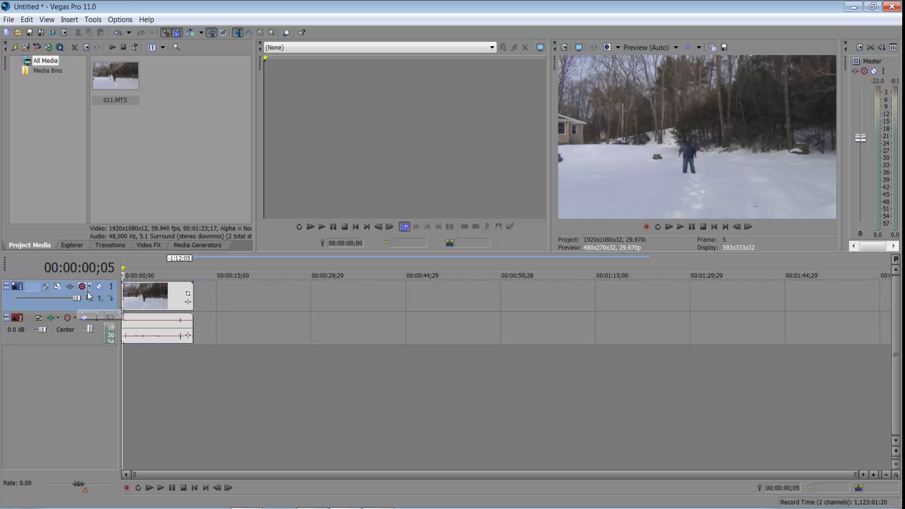
mouse_move(86, 303)
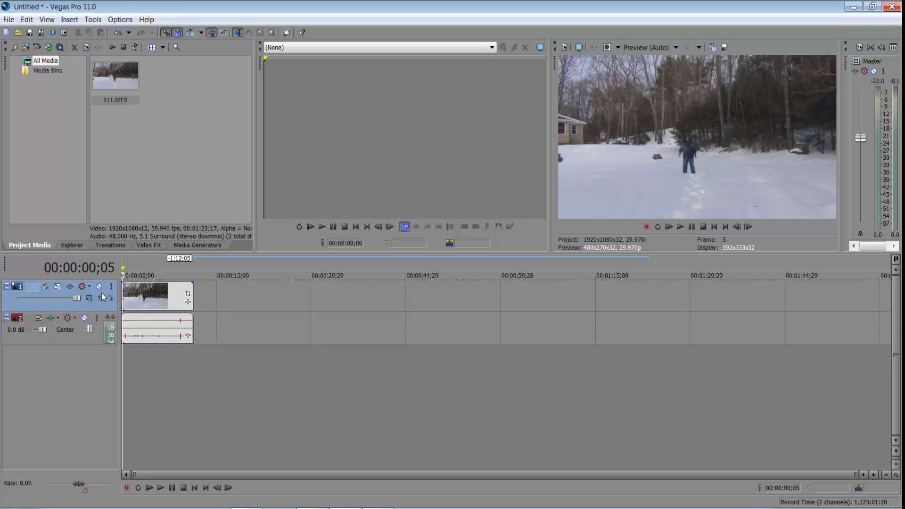
left_click(92, 299)
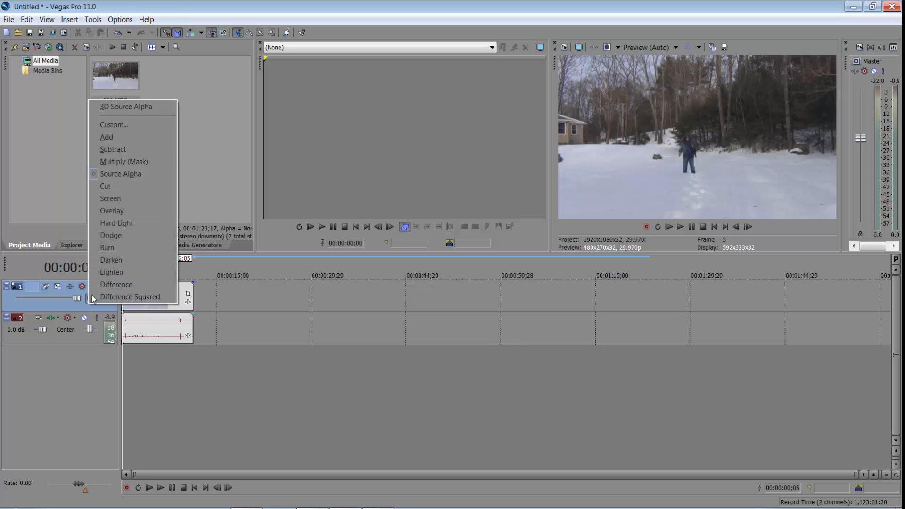
mouse_move(103, 316)
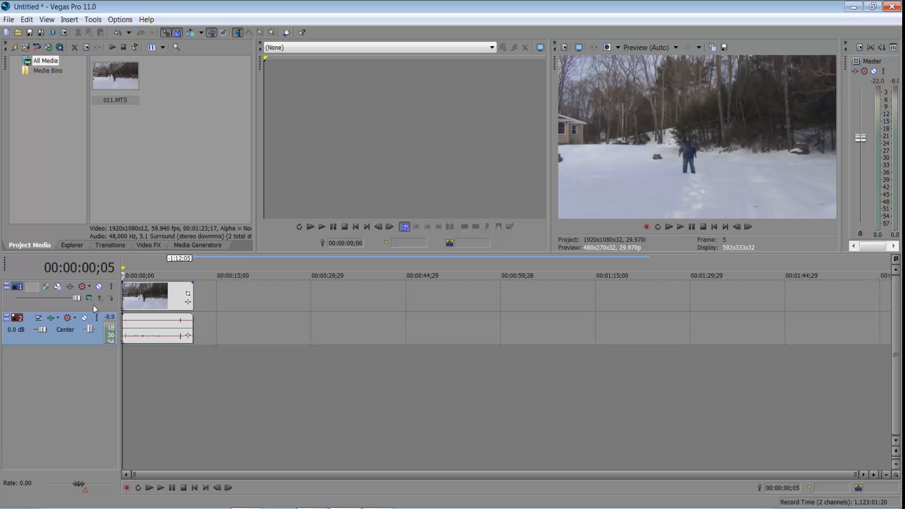
mouse_move(772, 193)
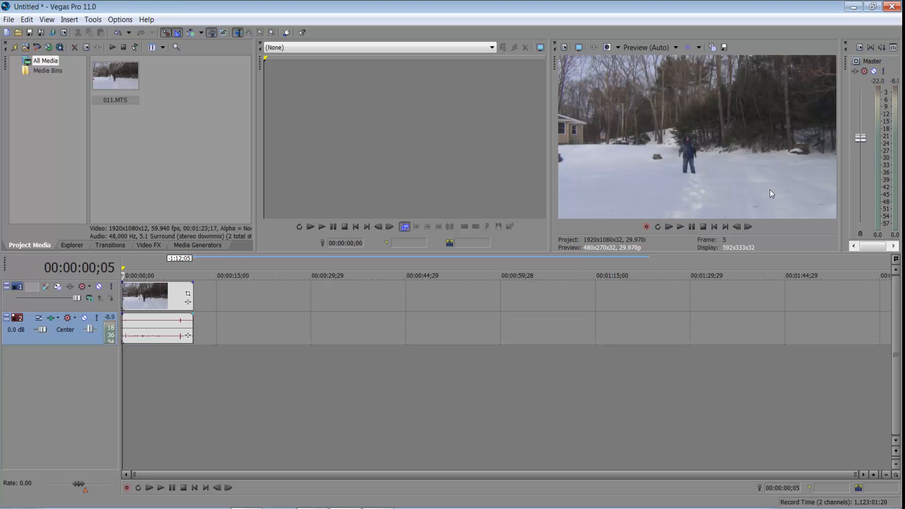
mouse_move(189, 312)
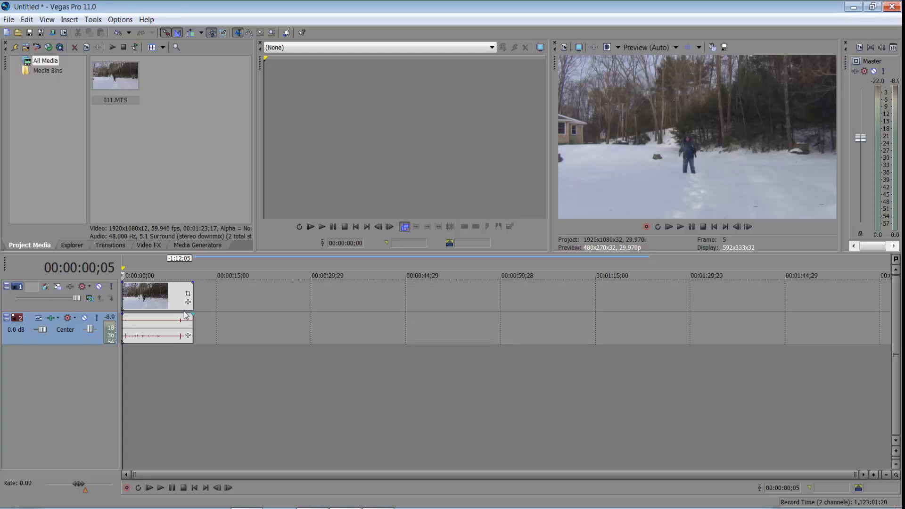
Step: Play the snowy clip and stop at 00:00:09;07 as the actor walks toward the camera
left_click(160, 488)
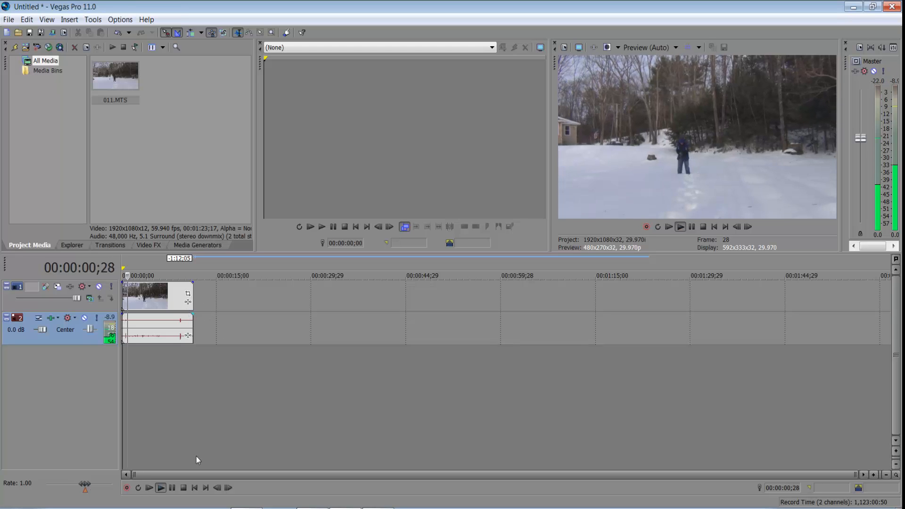
left_click(161, 487)
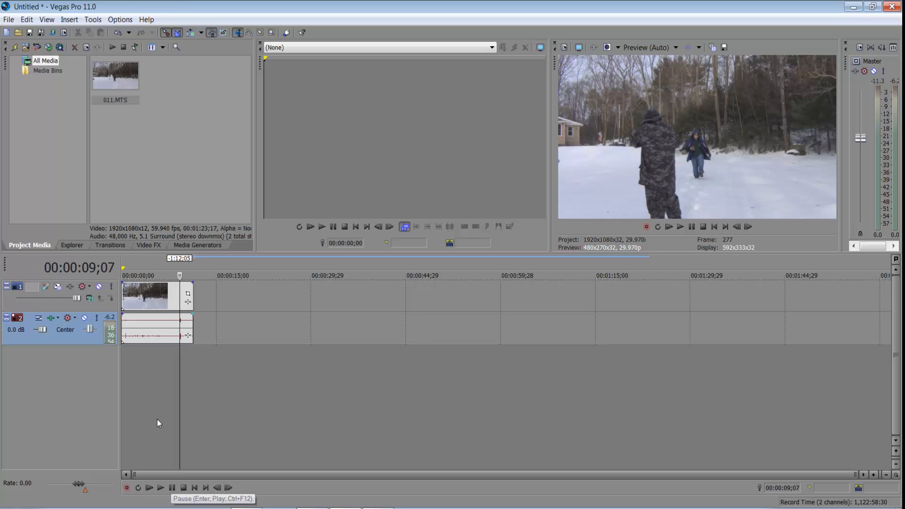
Step: Import Blood_Burst_10 from Desktop > editing stuff > Action Essentials onto a new top track at 00:00:09;07
left_click(8, 19)
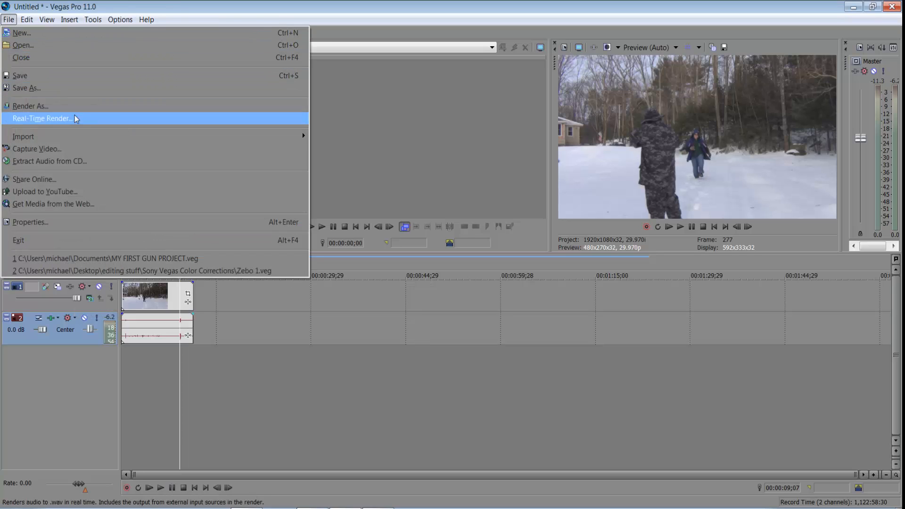
left_click(22, 136)
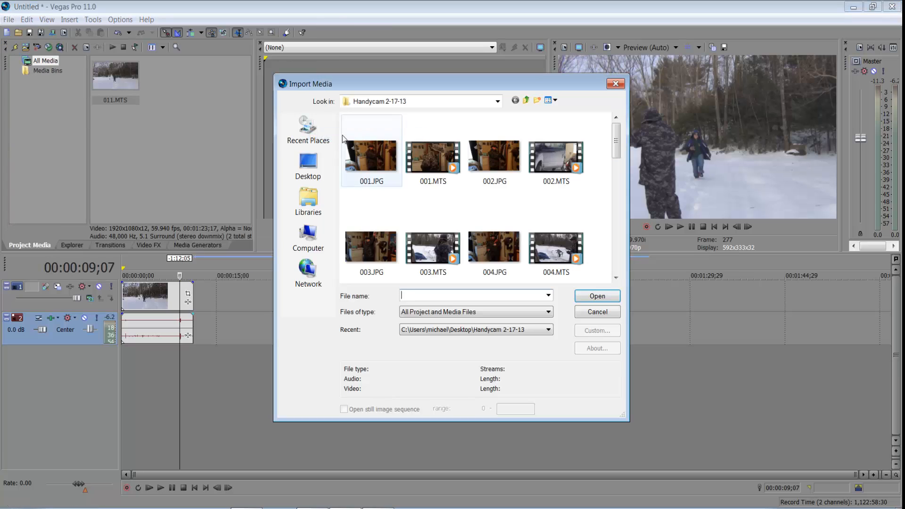
left_click(307, 166)
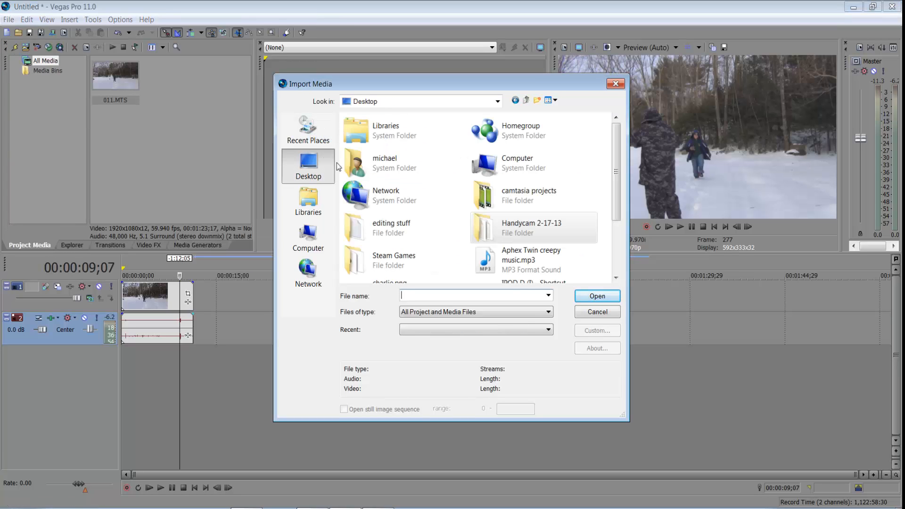
double_click(390, 228)
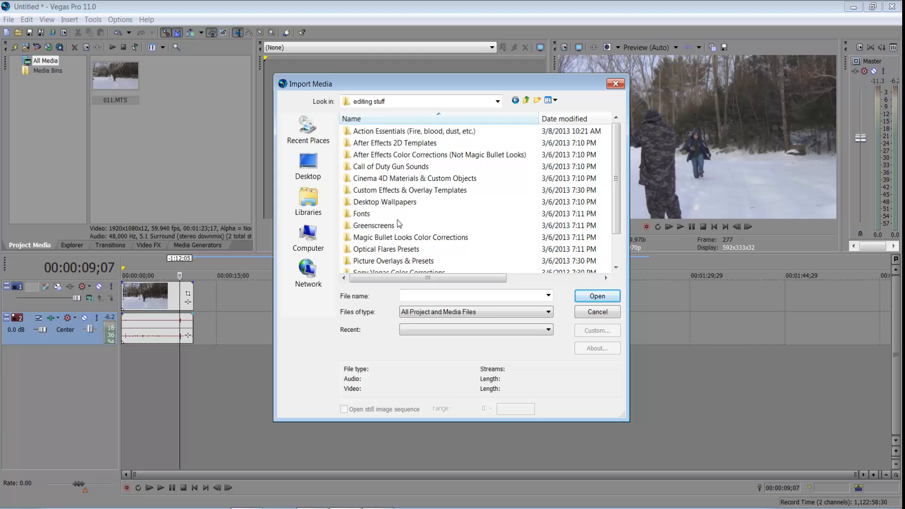
double_click(414, 131)
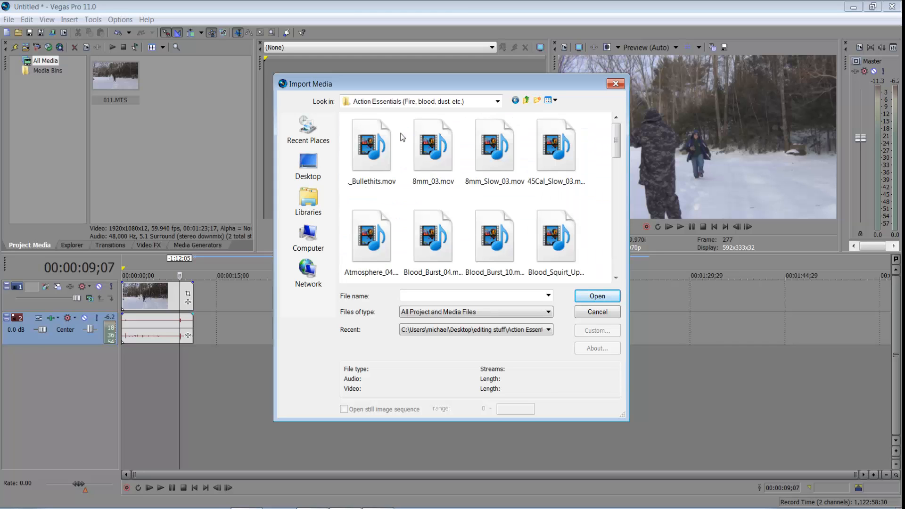
scroll("down", 3)
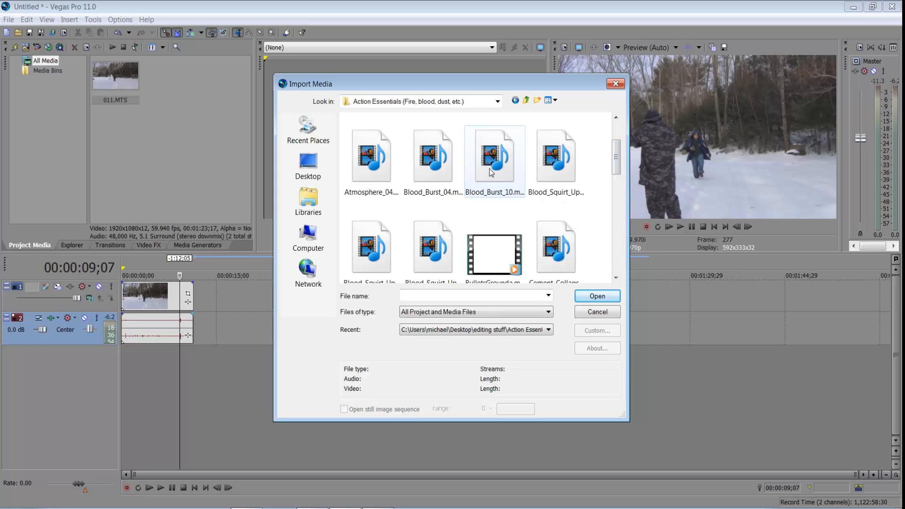
left_click(596, 296)
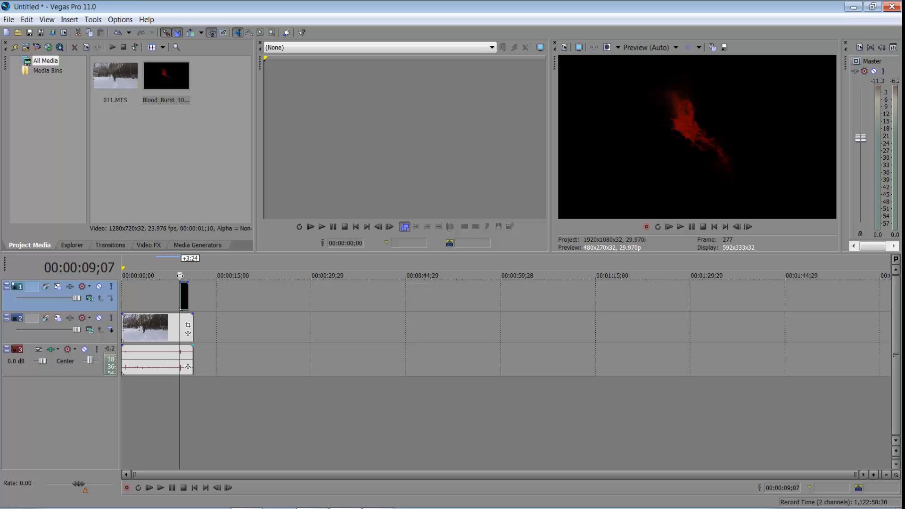
Step: Blend the top track so the burst's black drops out, checking the overlay at 00:00:09;07
left_click(680, 226)
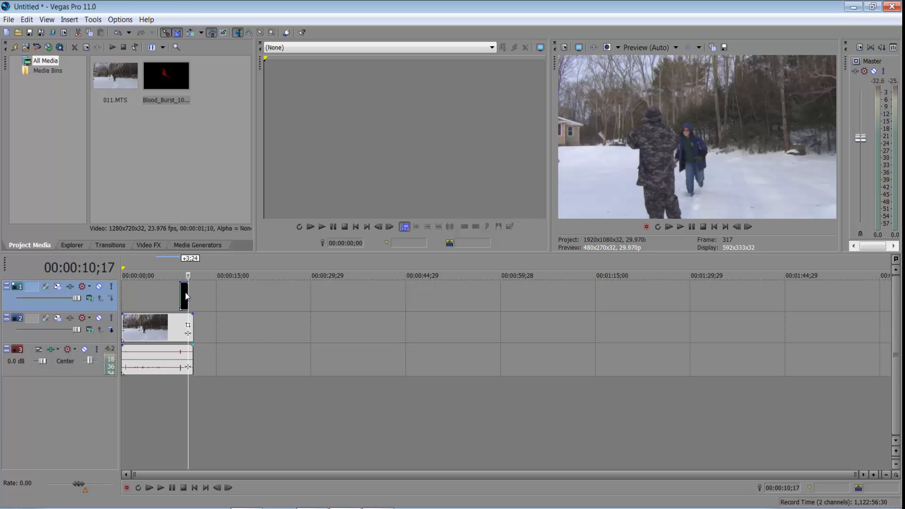
left_click(90, 299)
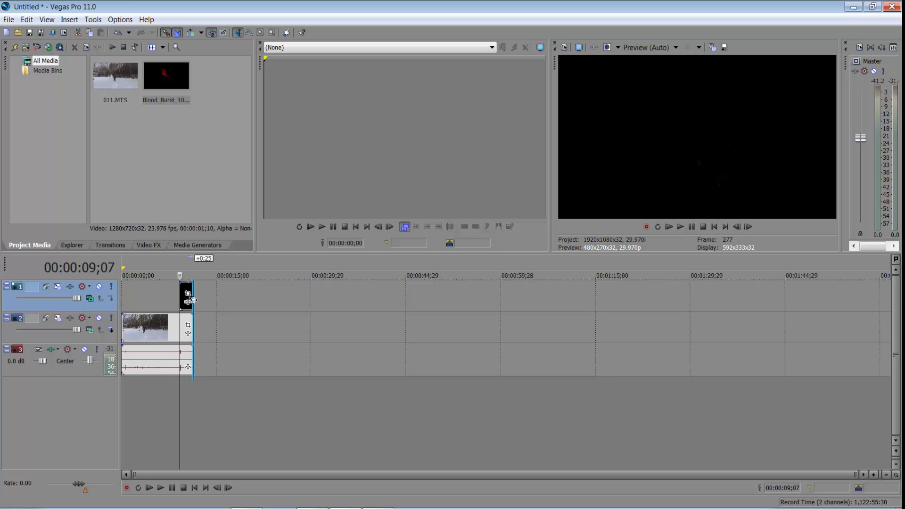
mouse_move(186, 294)
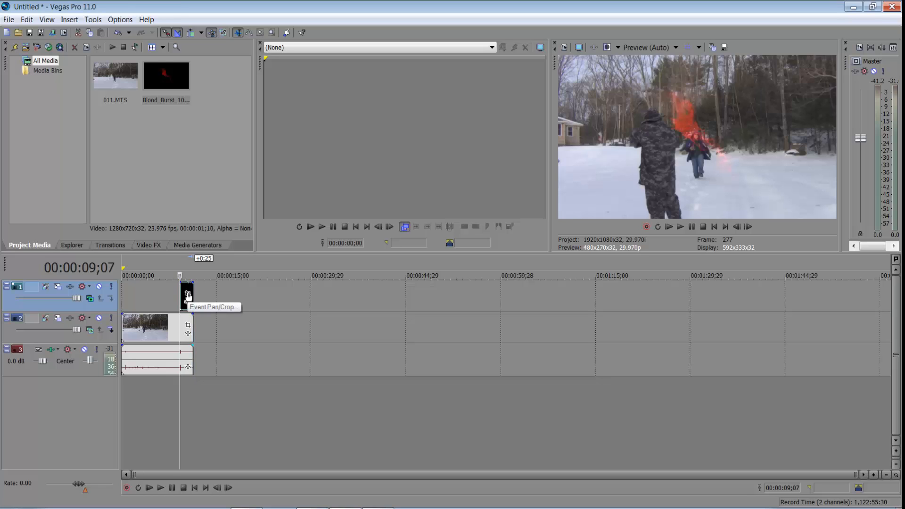
Step: In Pan/Crop, shrink the Blood_Burst_10 frame and place it on the distant figure, then return to the timeline
left_click(187, 297)
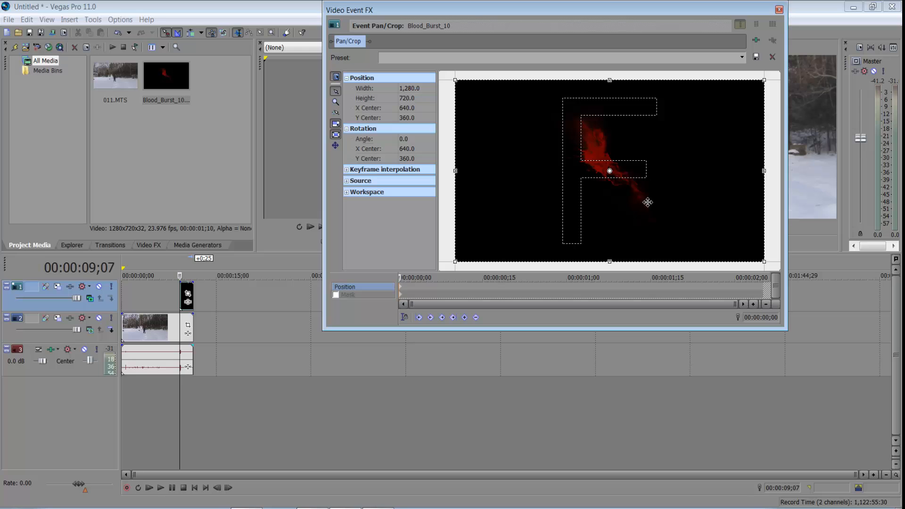
mouse_move(702, 17)
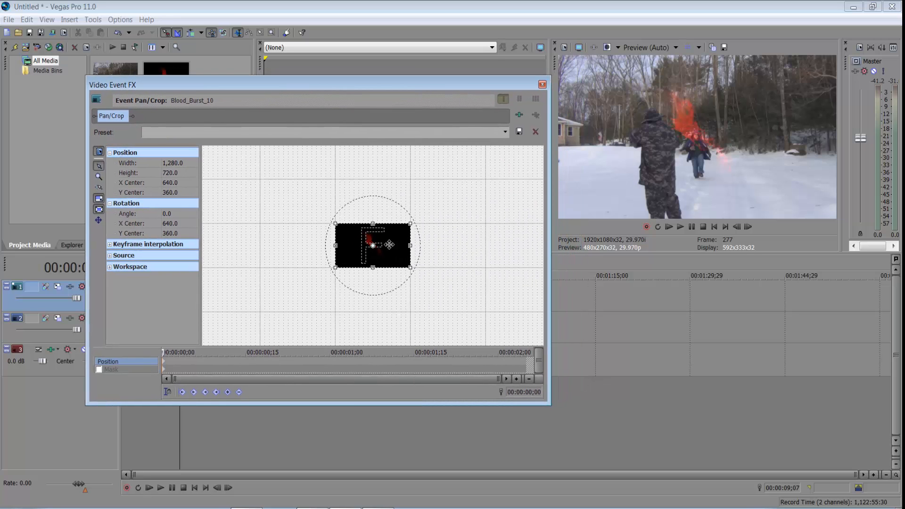
left_click_drag(374, 246, 370, 242)
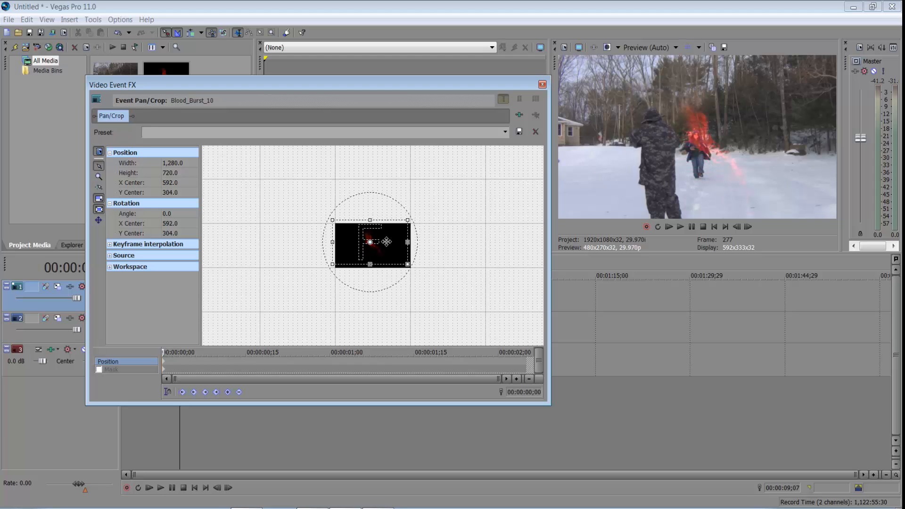
left_click_drag(369, 241, 386, 241)
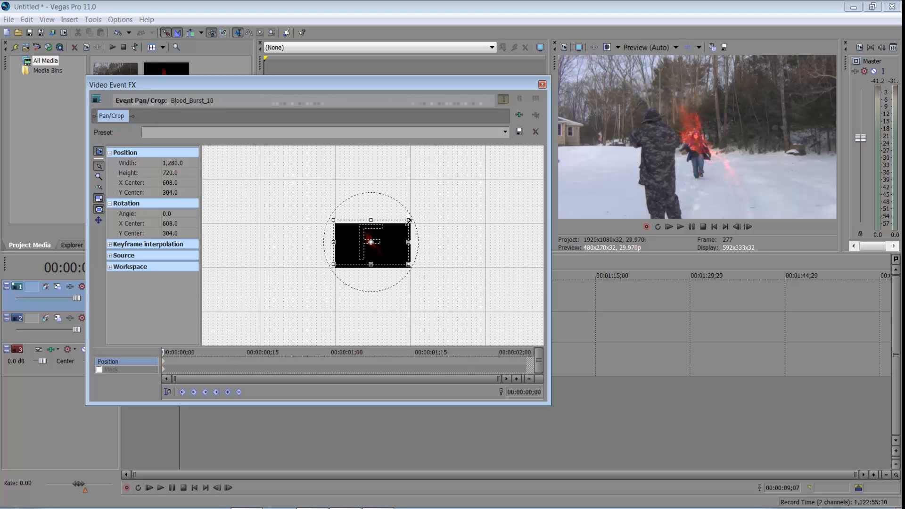
left_click_drag(408, 220, 444, 204)
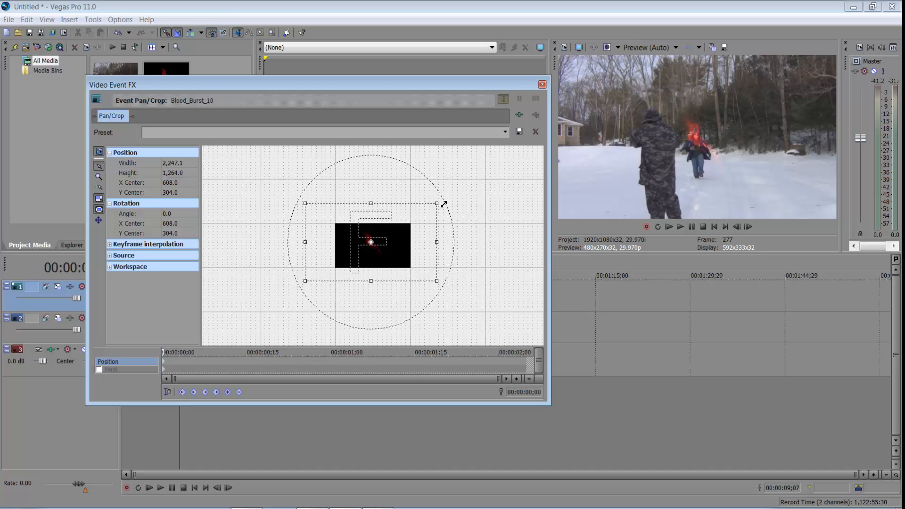
left_click_drag(436, 204, 516, 157)
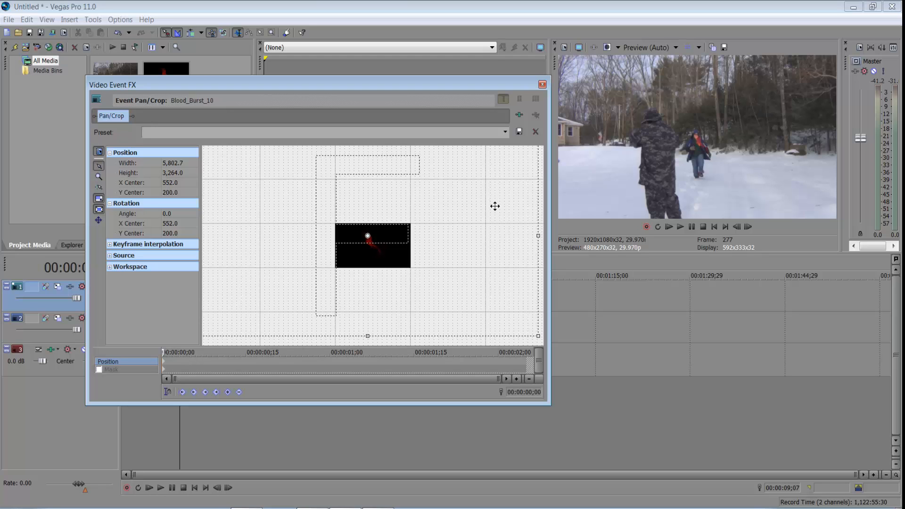
mouse_move(499, 203)
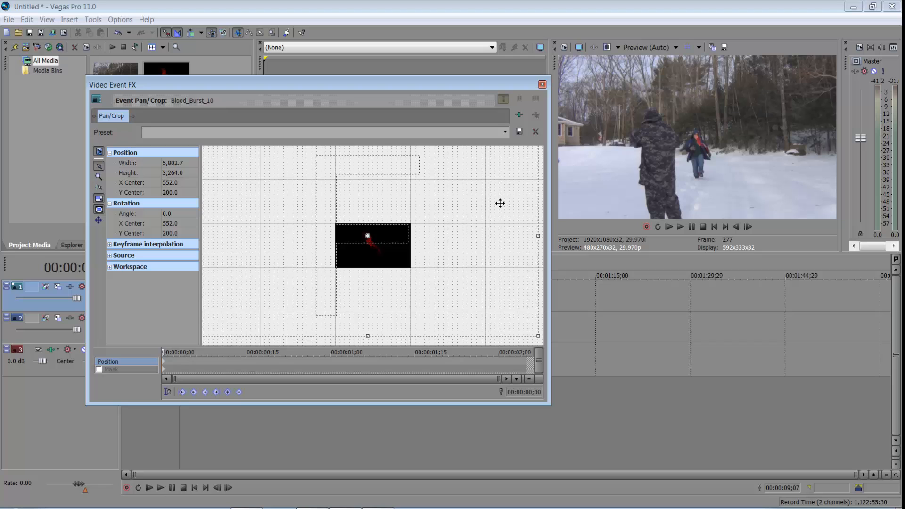
left_click_drag(367, 236, 339, 264)
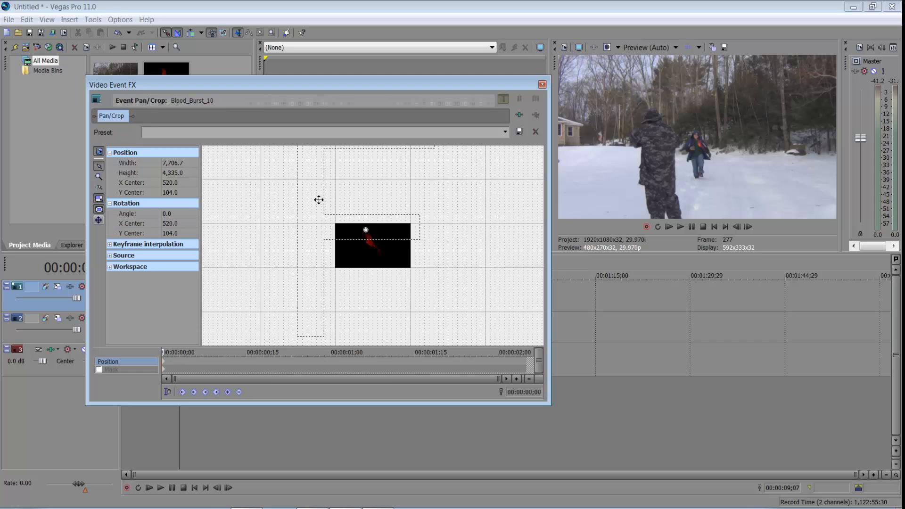
left_click(541, 84)
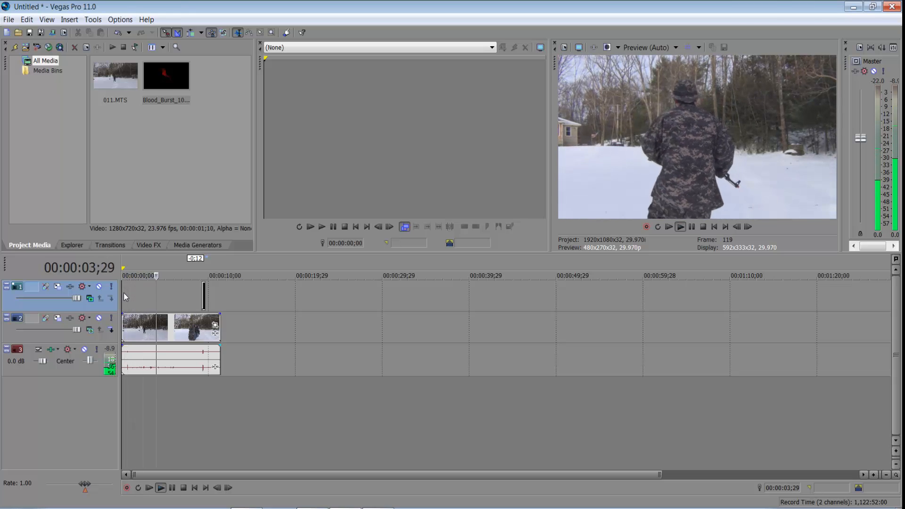
Step: Play back the shot from the start, then reopen Pan/Crop for the Blood_Burst_10 event
left_click(161, 488)
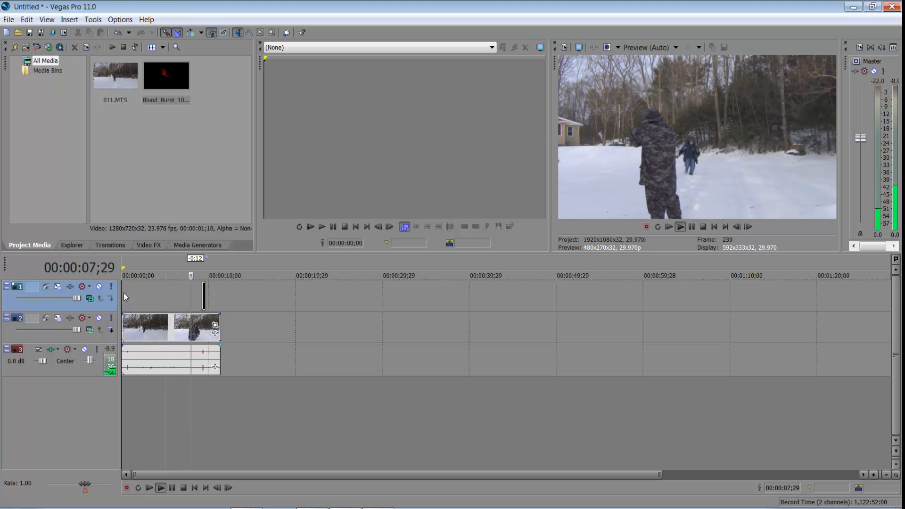
left_click(161, 487)
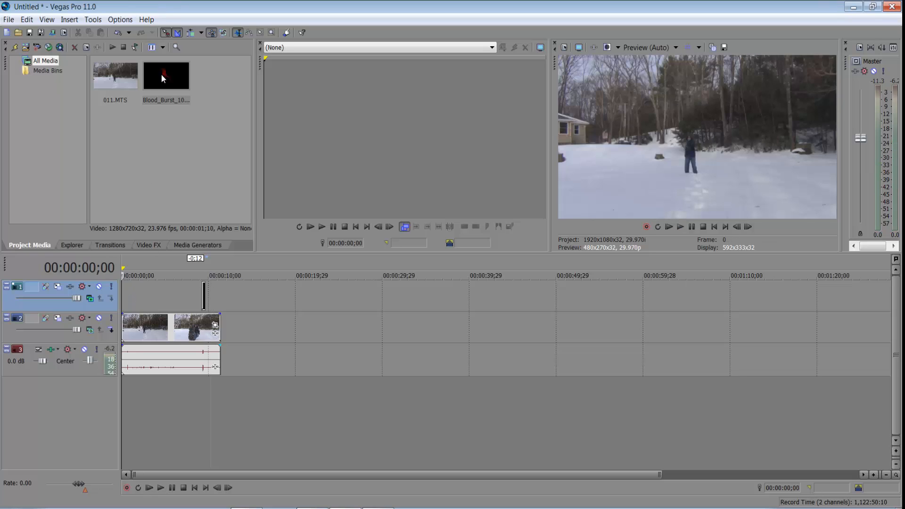
left_click(165, 75)
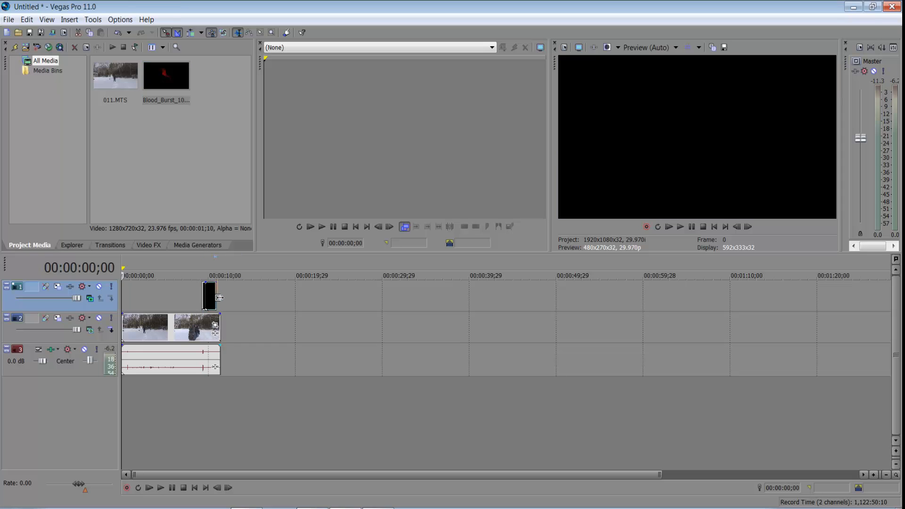
left_click_drag(209, 295, 214, 295)
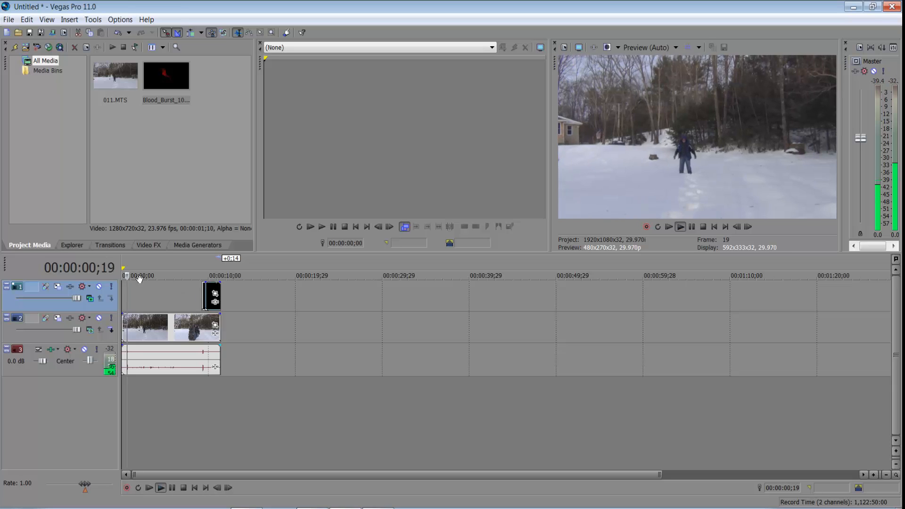
left_click(160, 488)
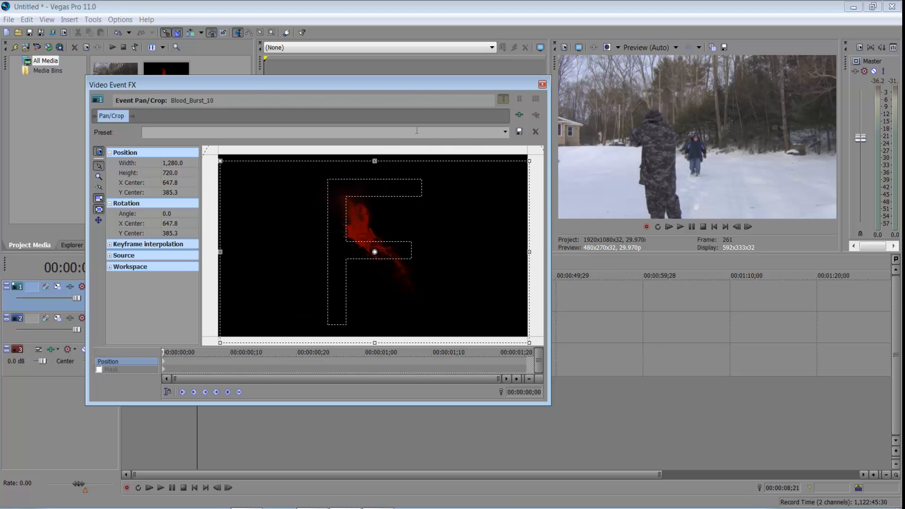
Step: Tilt the burst about -6°, shrink it much smaller and place it on the distant figure
left_click(541, 84)
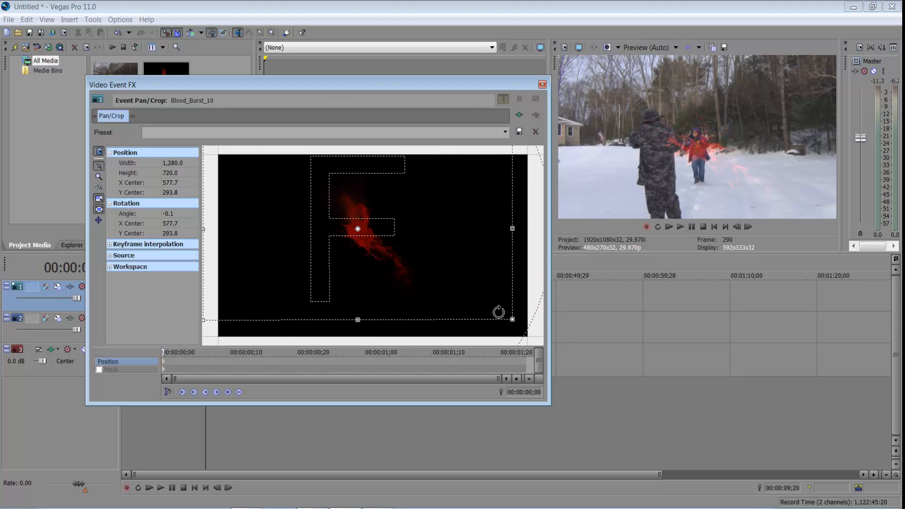
left_click_drag(499, 312, 465, 267)
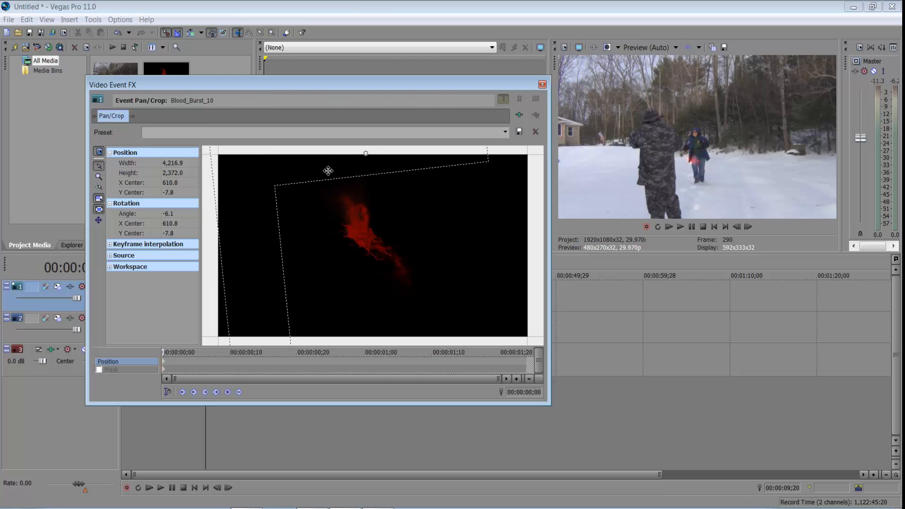
left_click_drag(328, 170, 414, 234)
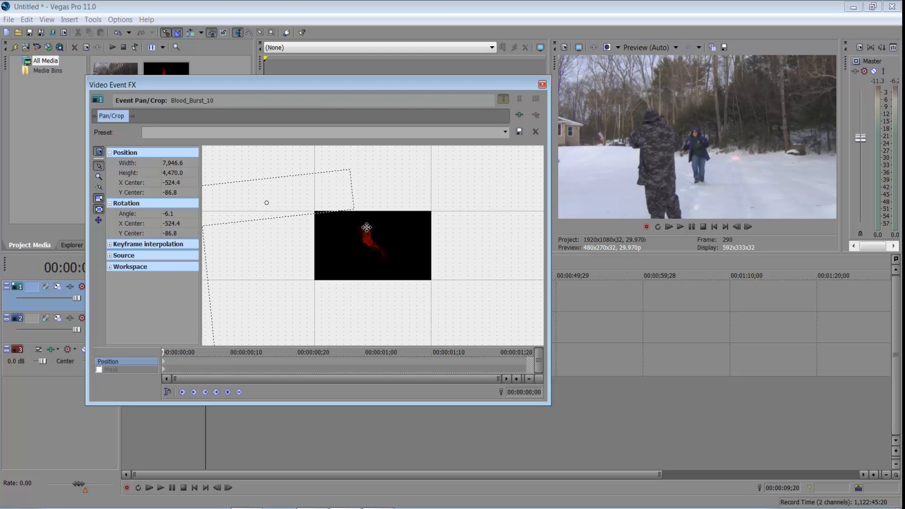
left_click_drag(367, 227, 428, 181)
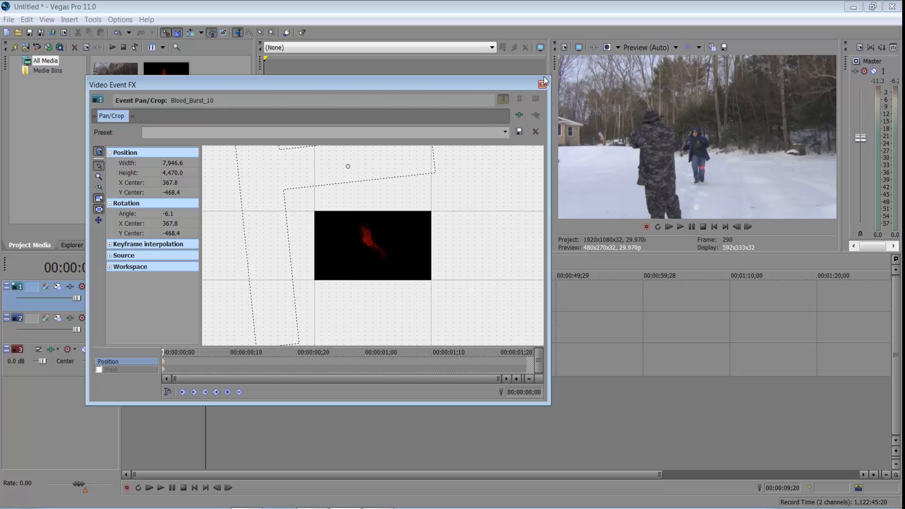
left_click(543, 82)
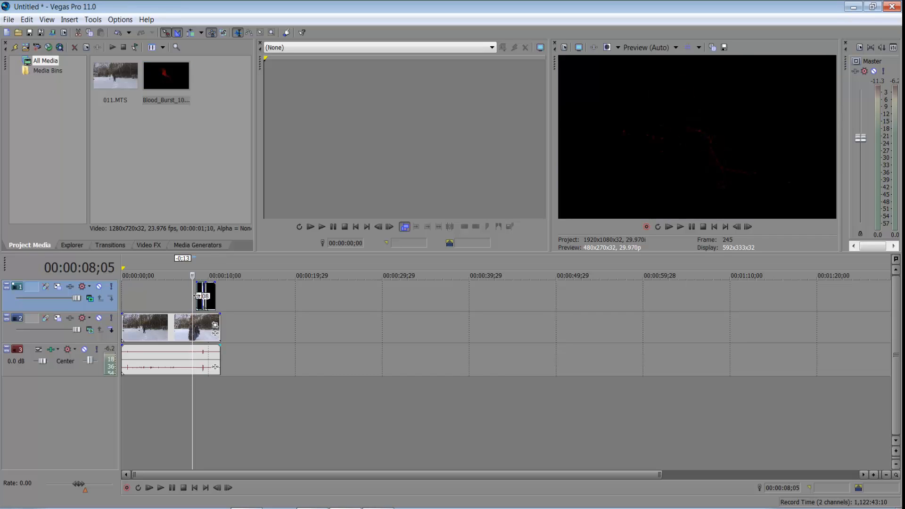
Step: Start the Blood_Burst event earlier and re-frame the burst untilted onto the nearer man's head
left_click_drag(204, 295, 202, 295)
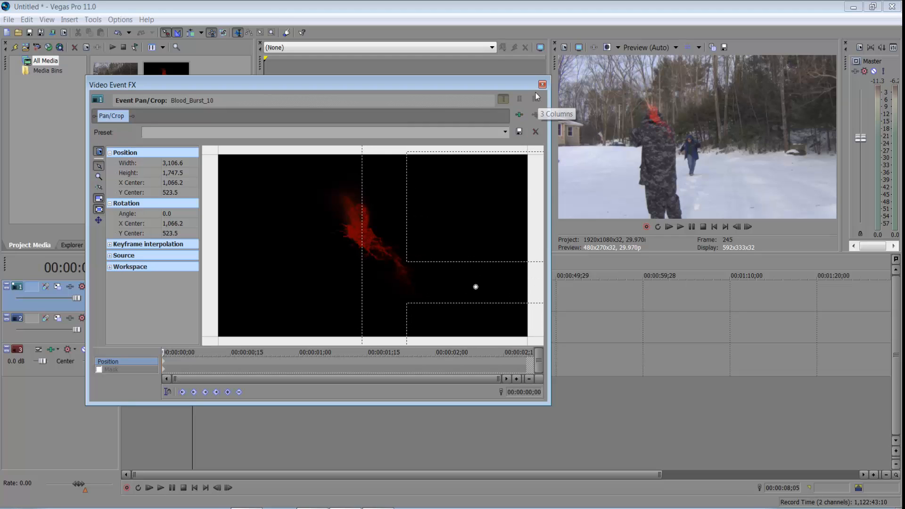
left_click(542, 85)
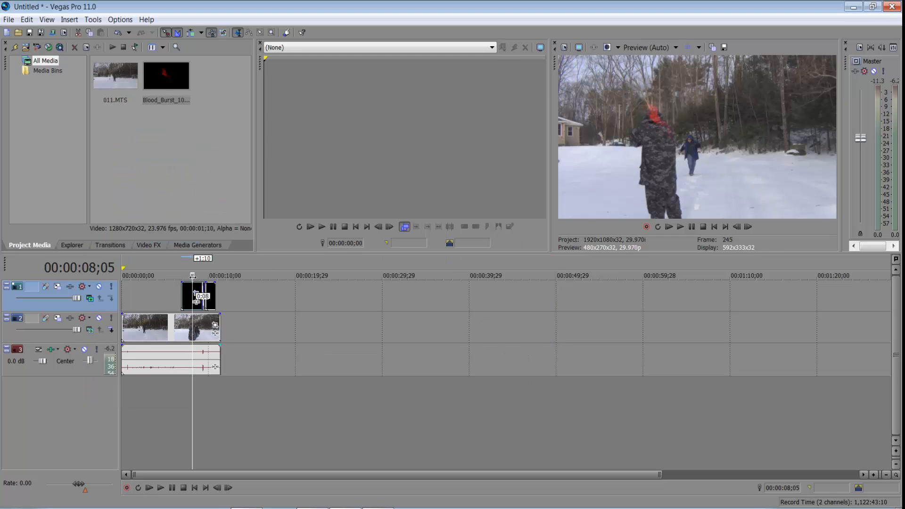